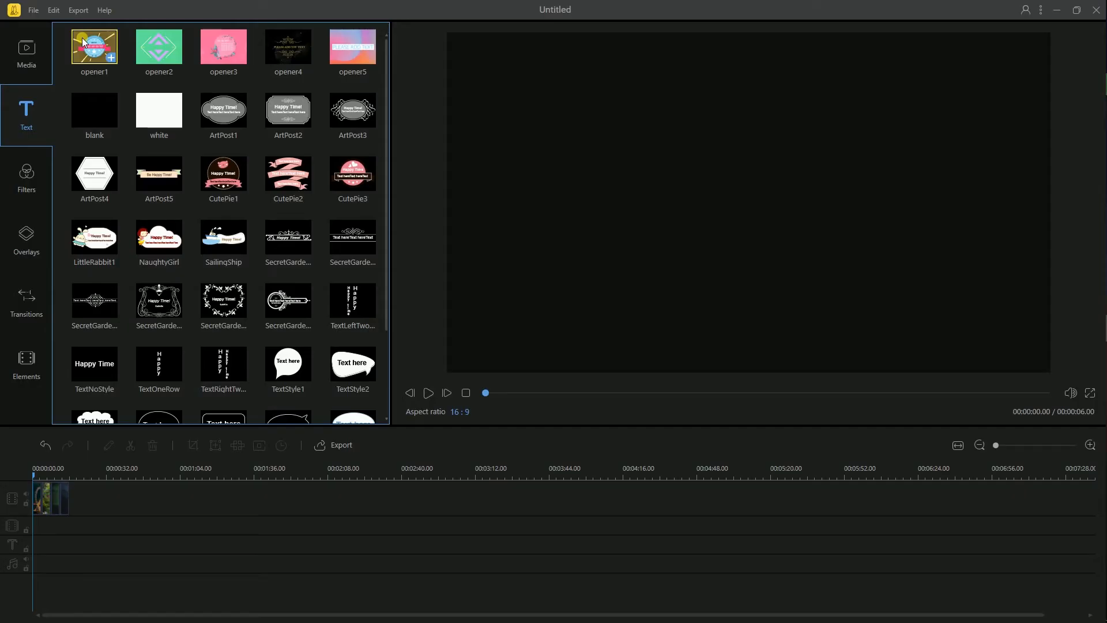
Preview the opener1 title template and bring up its Add to project / Preview menu.
click(427, 393)
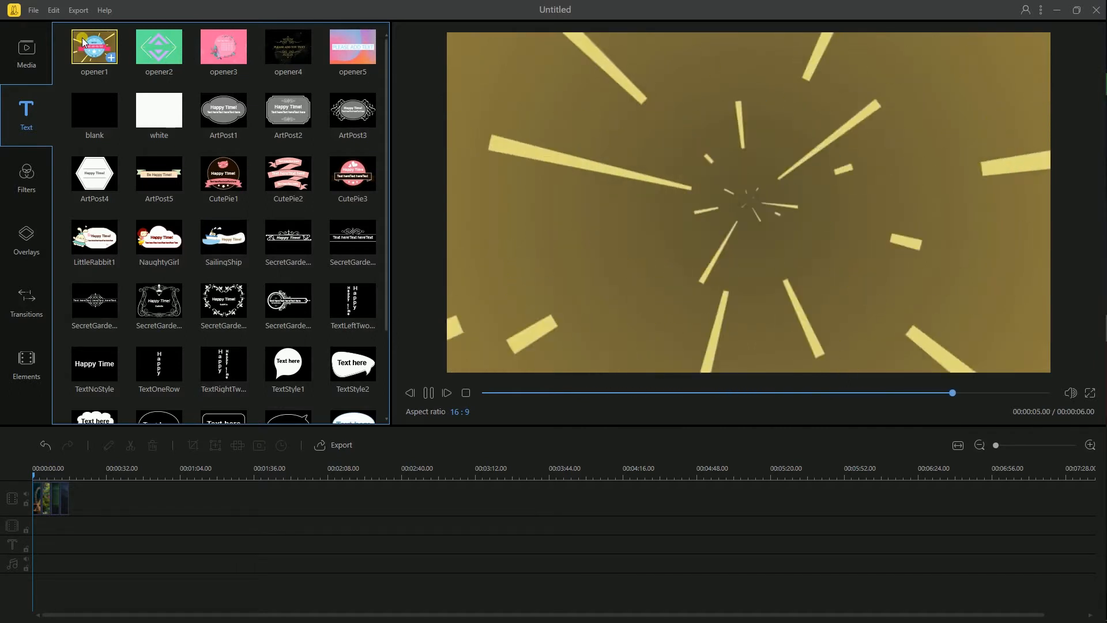
click(465, 392)
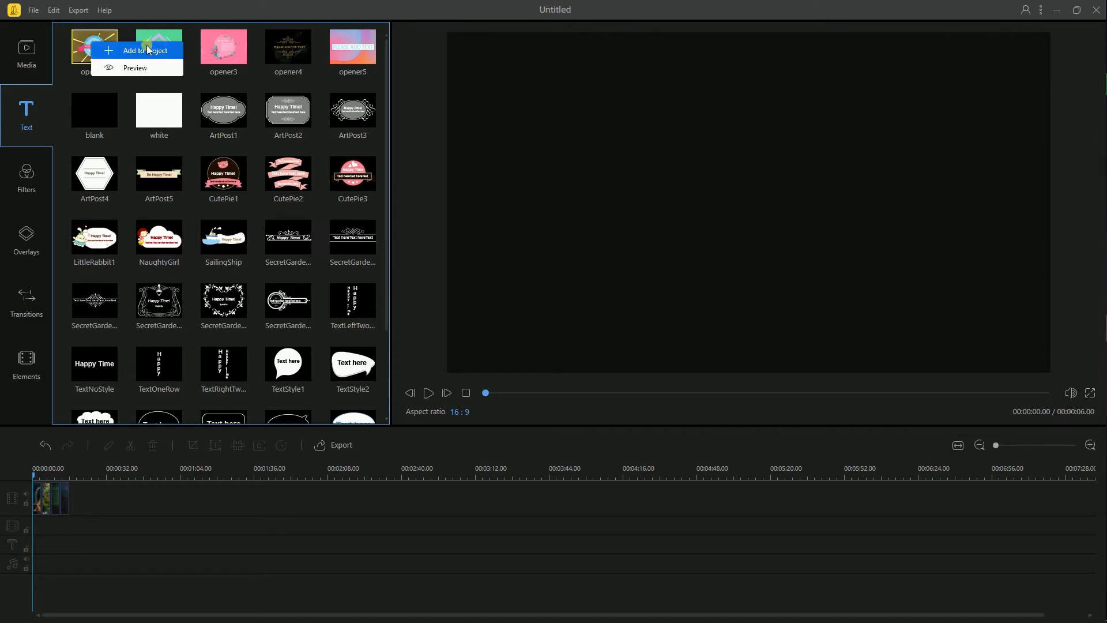
Add the opener1 template to the start of the project timeline.
click(146, 49)
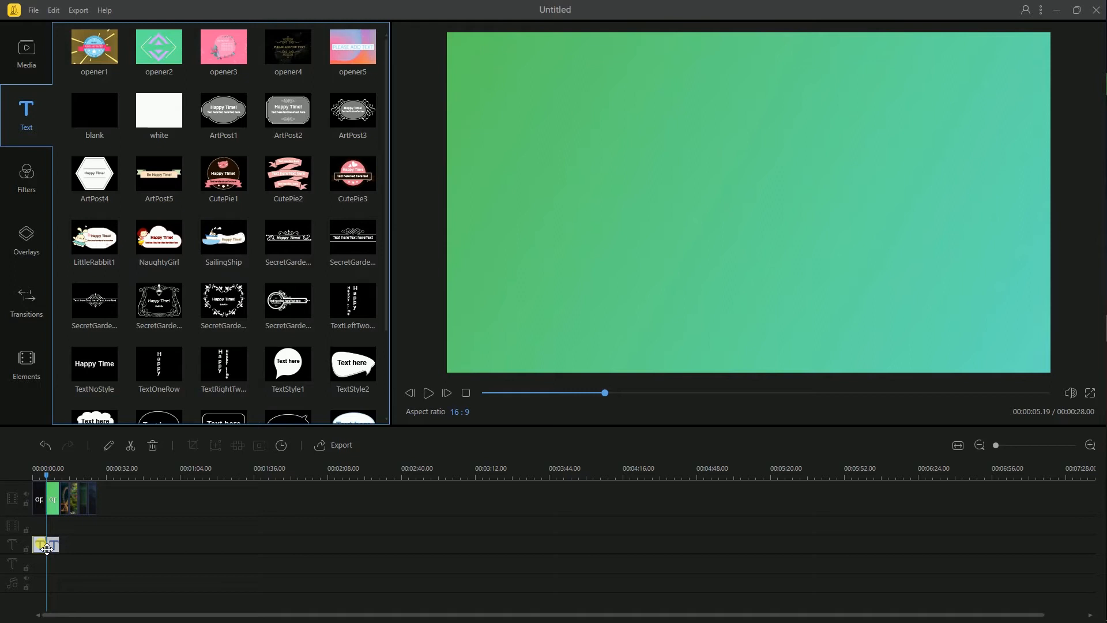
Edit the badge title to 'My Video' with gradient shadow, ZoomIn motion, size 72 grey text.
double_click(46, 545)
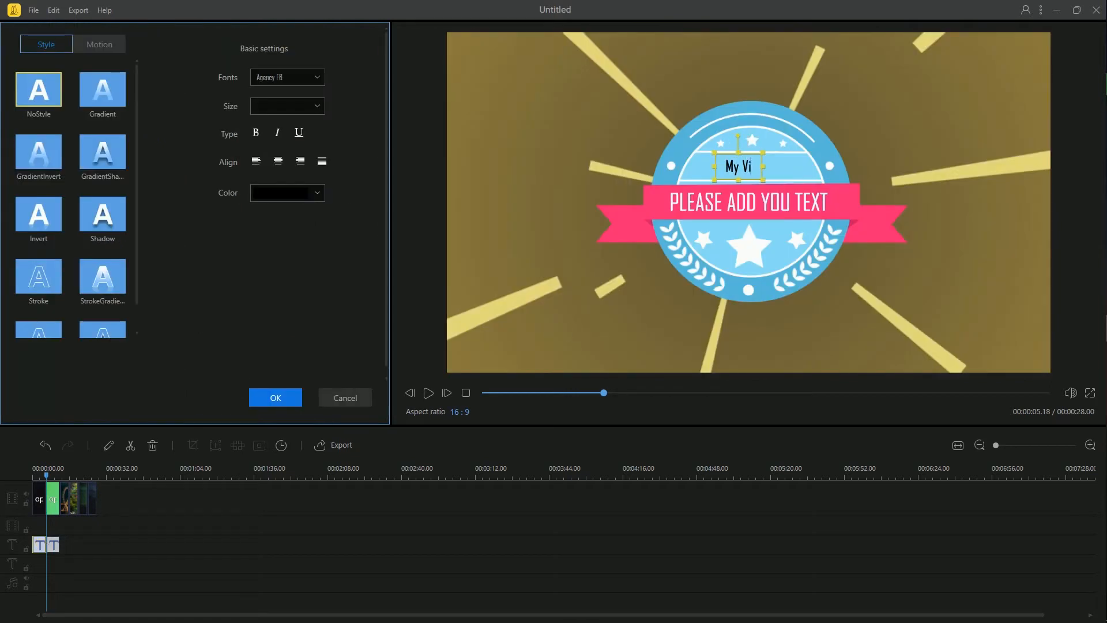
click(102, 150)
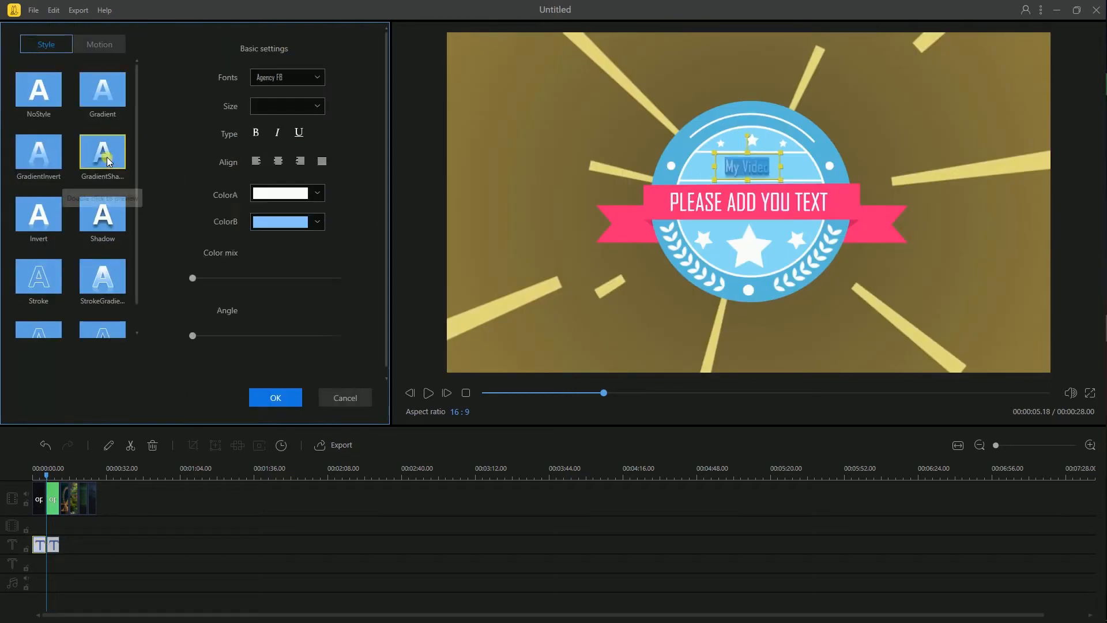
click(99, 44)
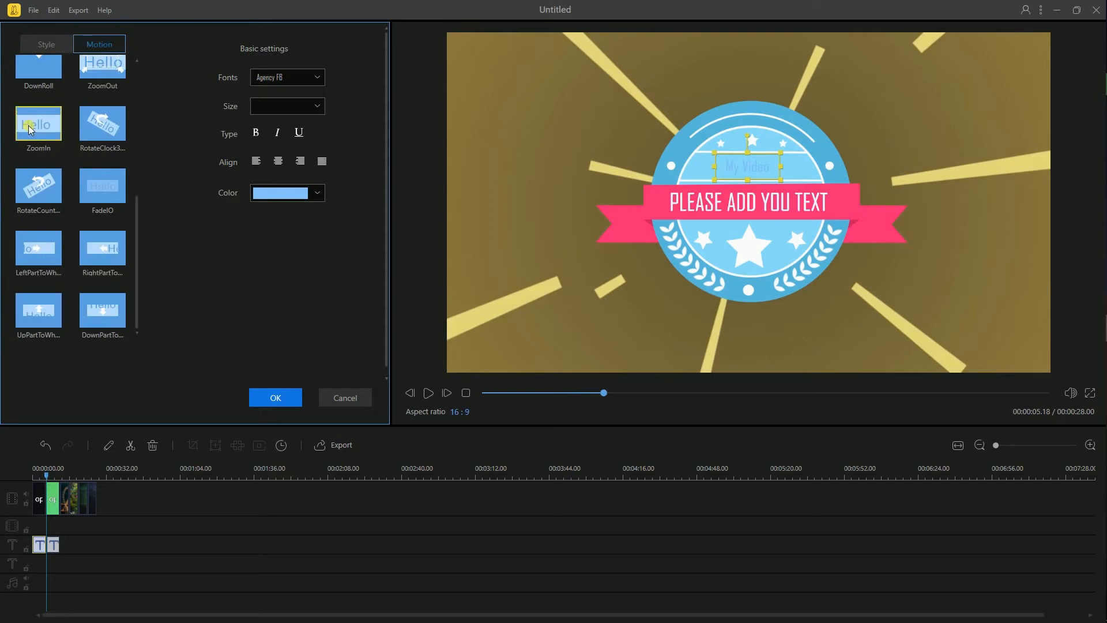
click(38, 123)
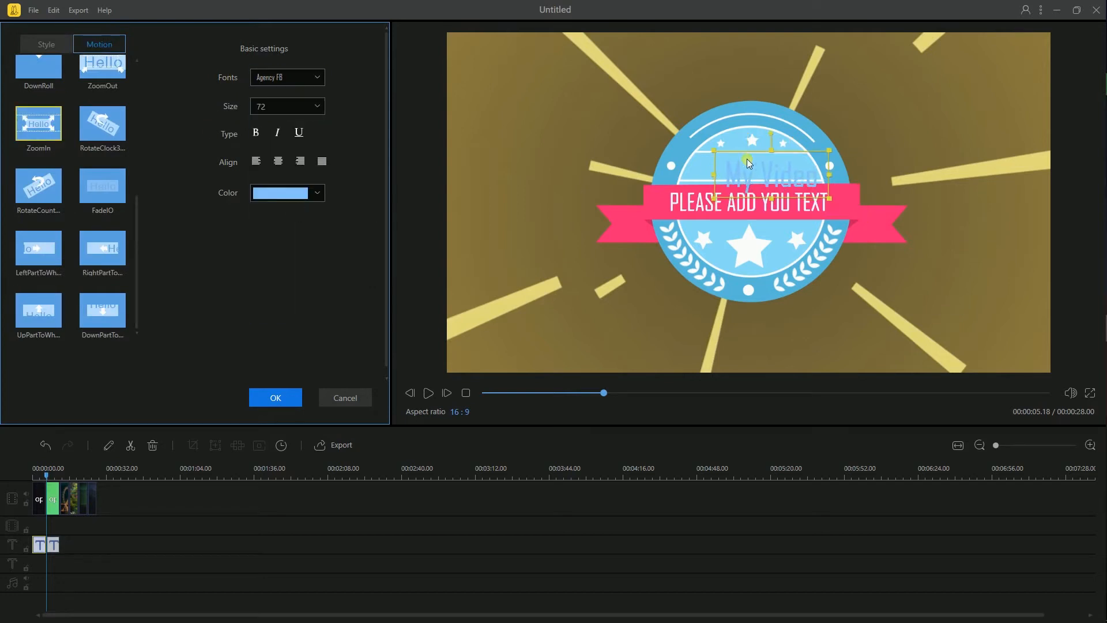
click(256, 133)
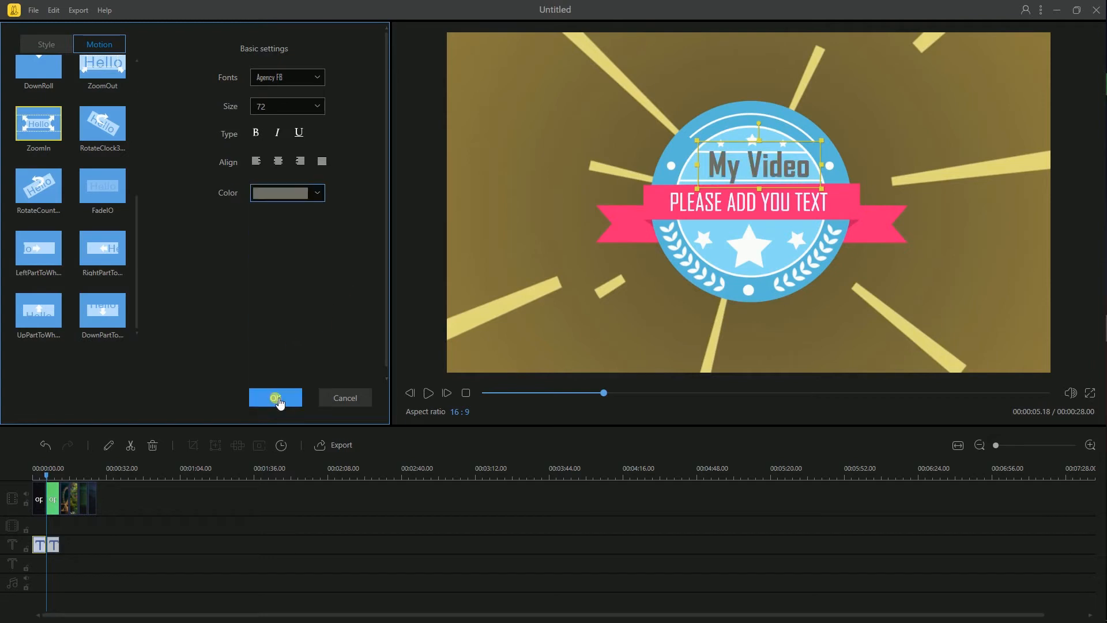
click(276, 398)
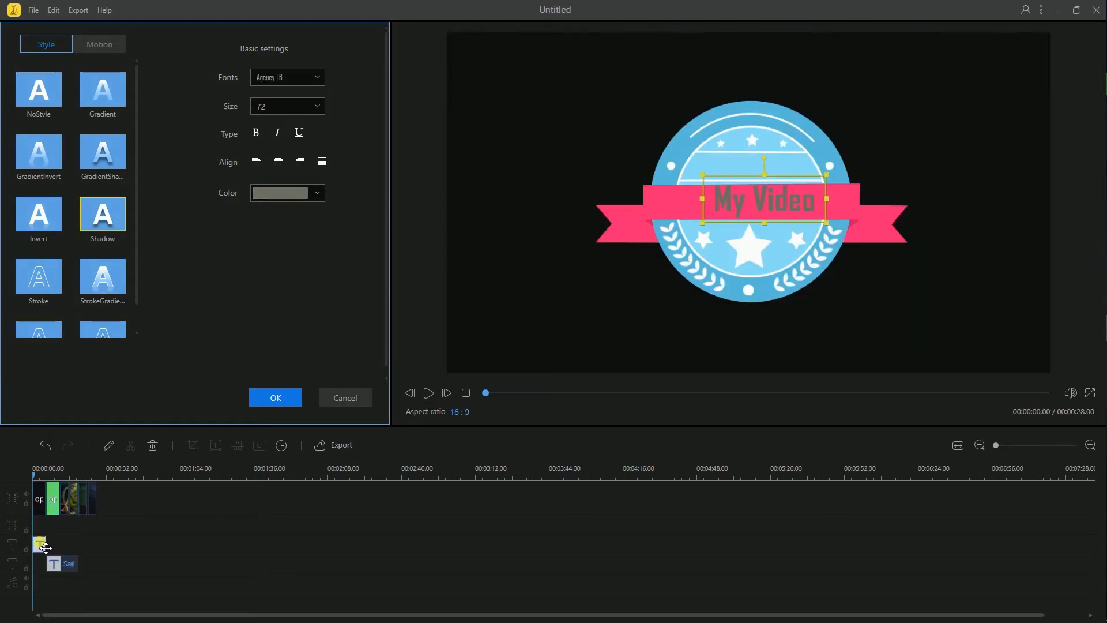
mouse_move(282, 445)
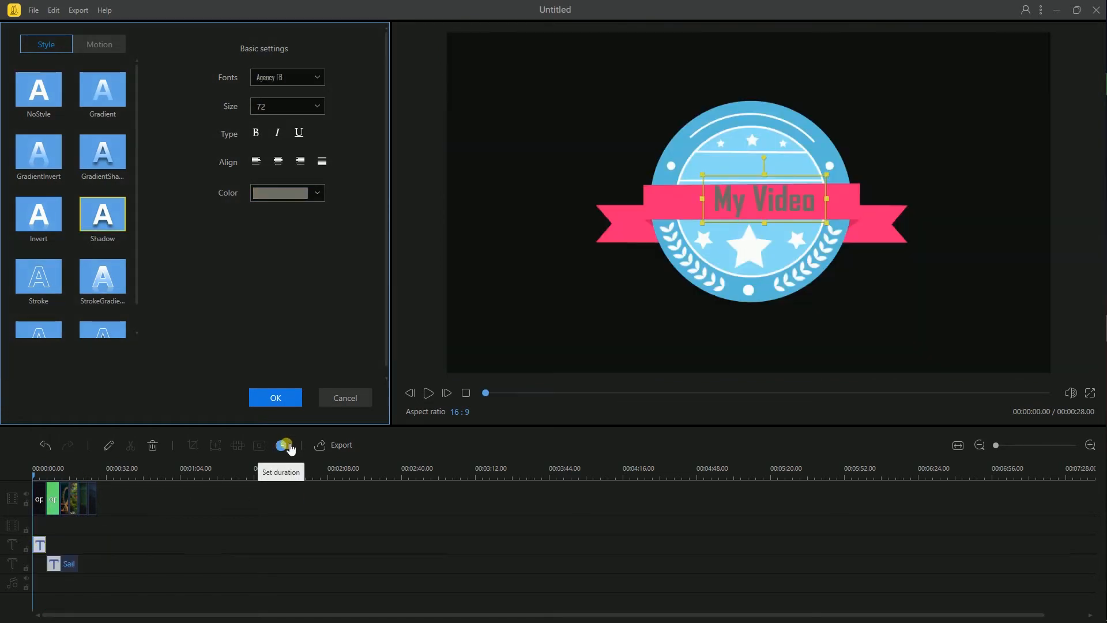
Set the My Video title clip's duration to 00:00:09.00.
click(285, 446)
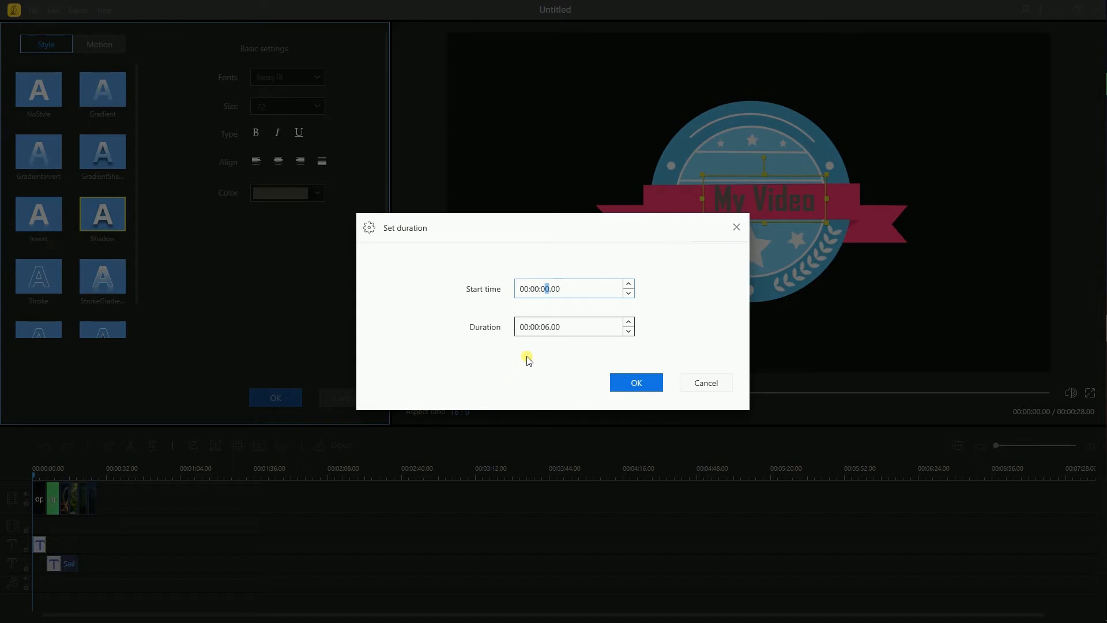
click(627, 323)
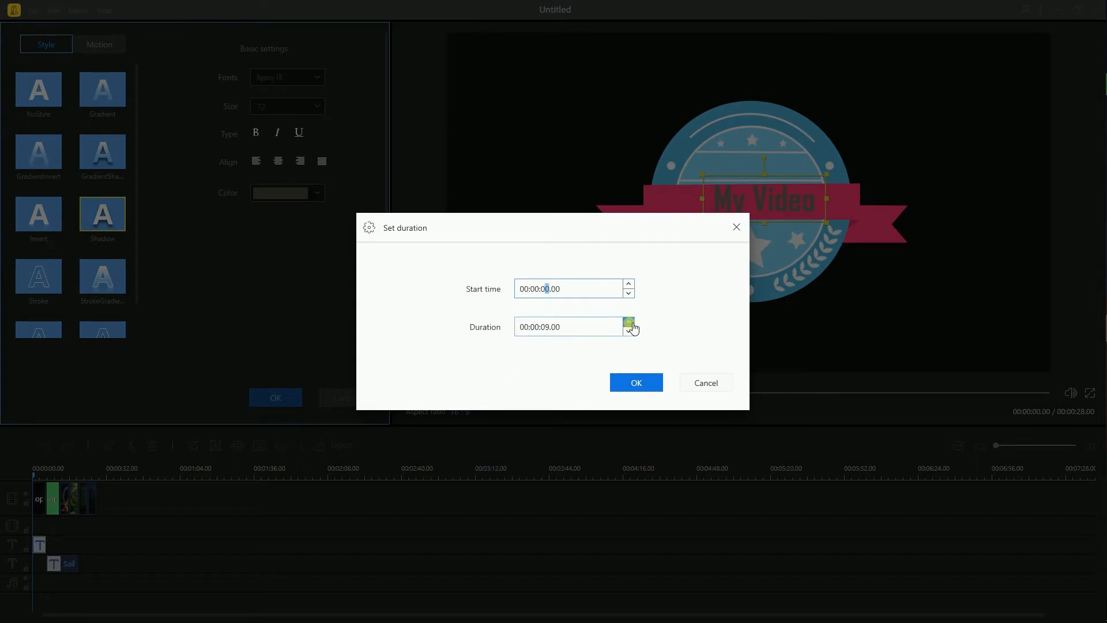
click(634, 382)
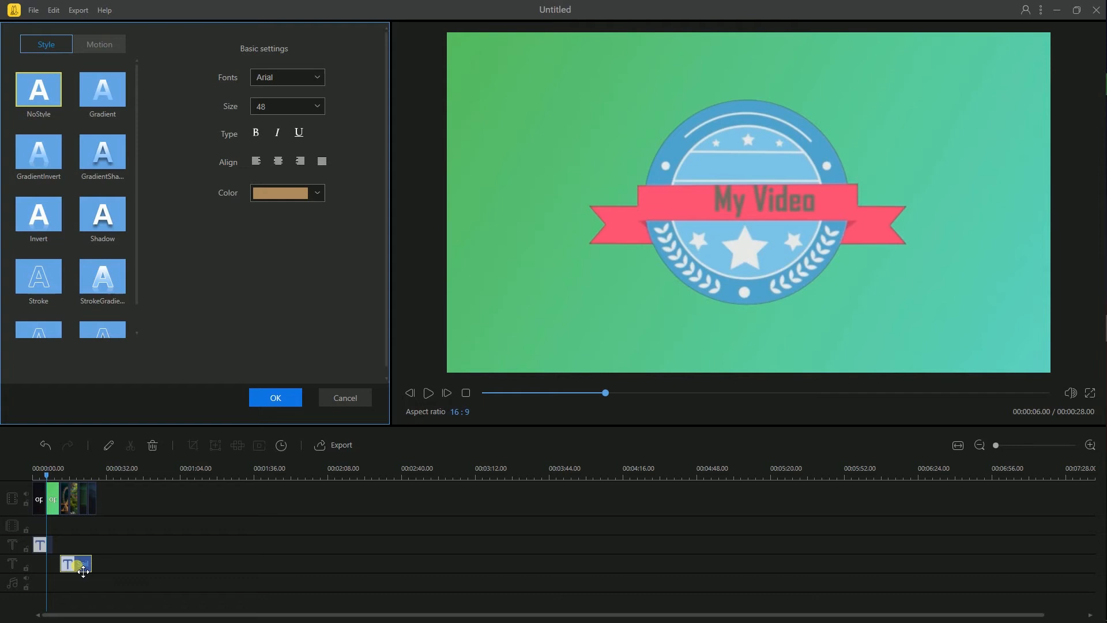
Place the sailing-ship caption later on its track and confirm the text settings.
click(275, 397)
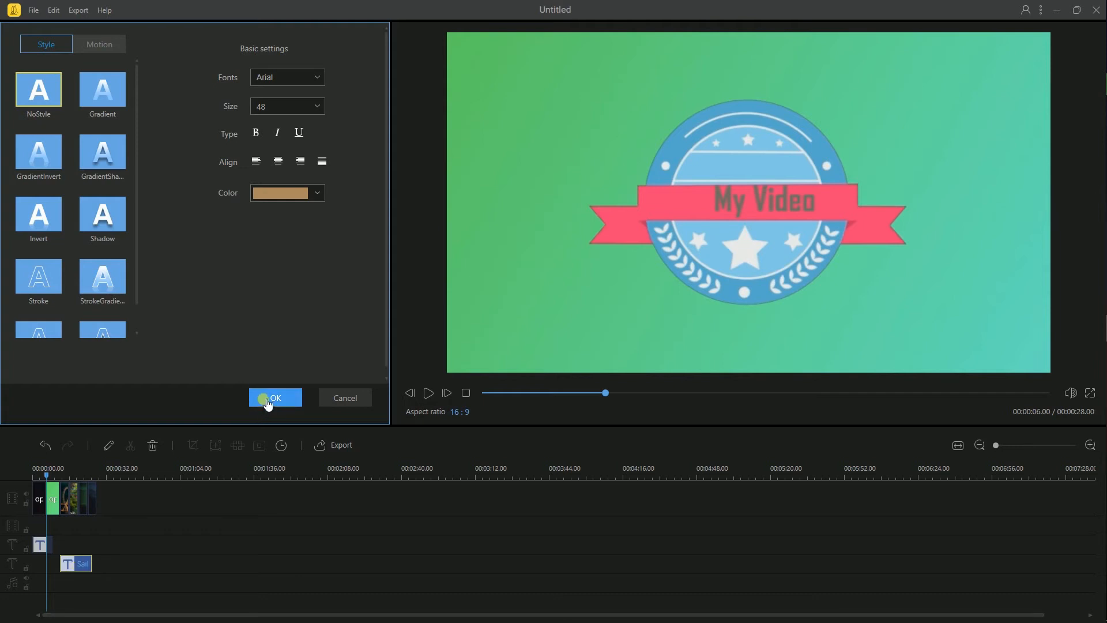
click(275, 398)
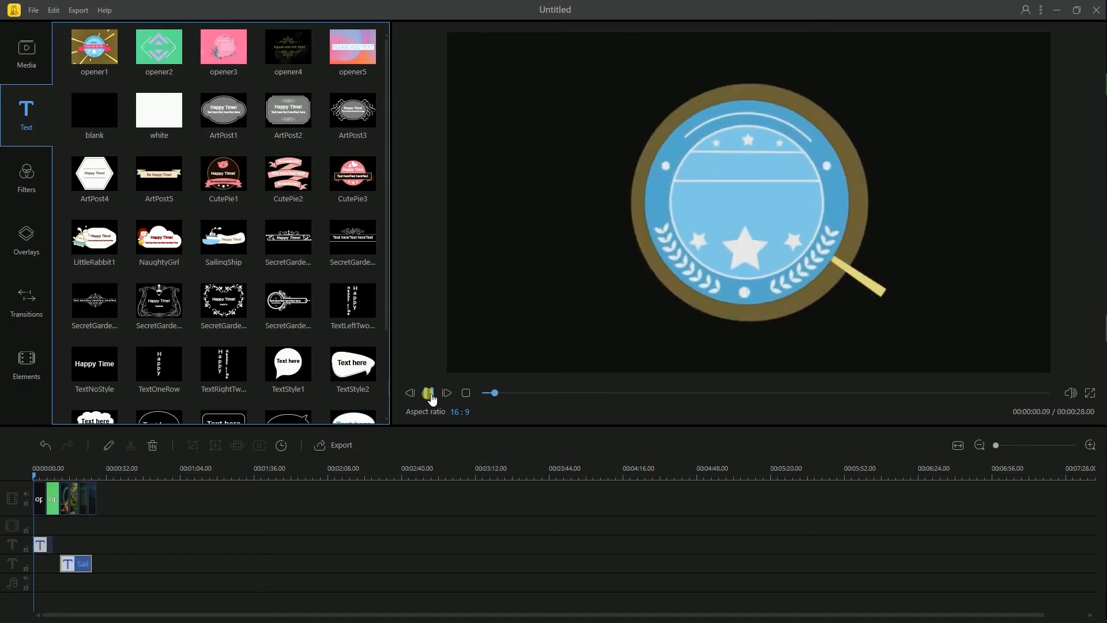
Play the preview through the My Video intro and Happy Time caption, then pause.
click(427, 393)
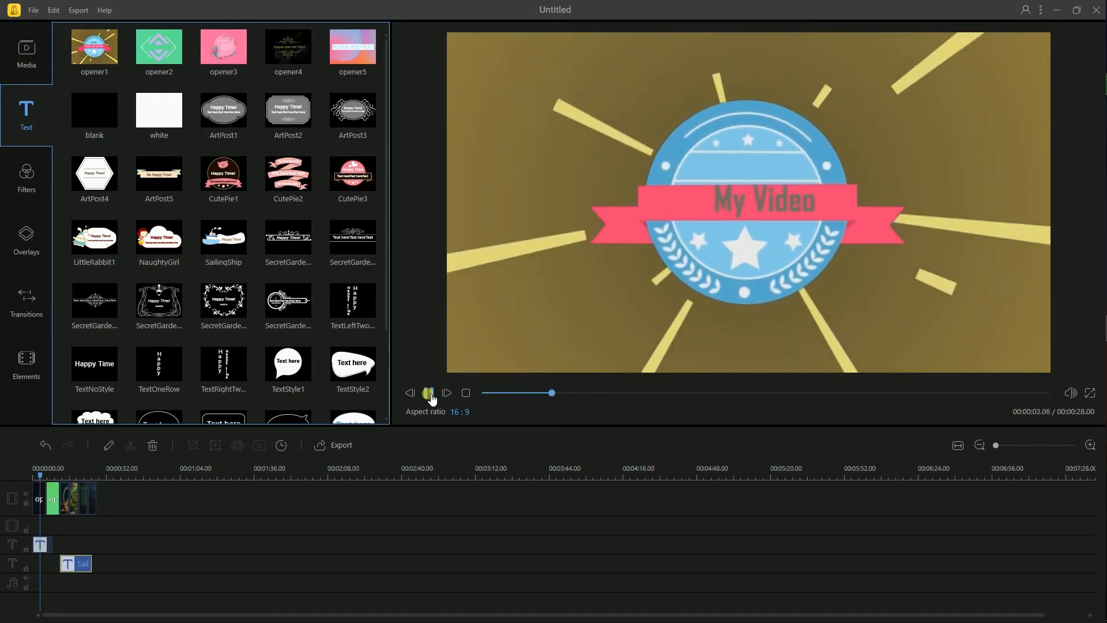
click(429, 393)
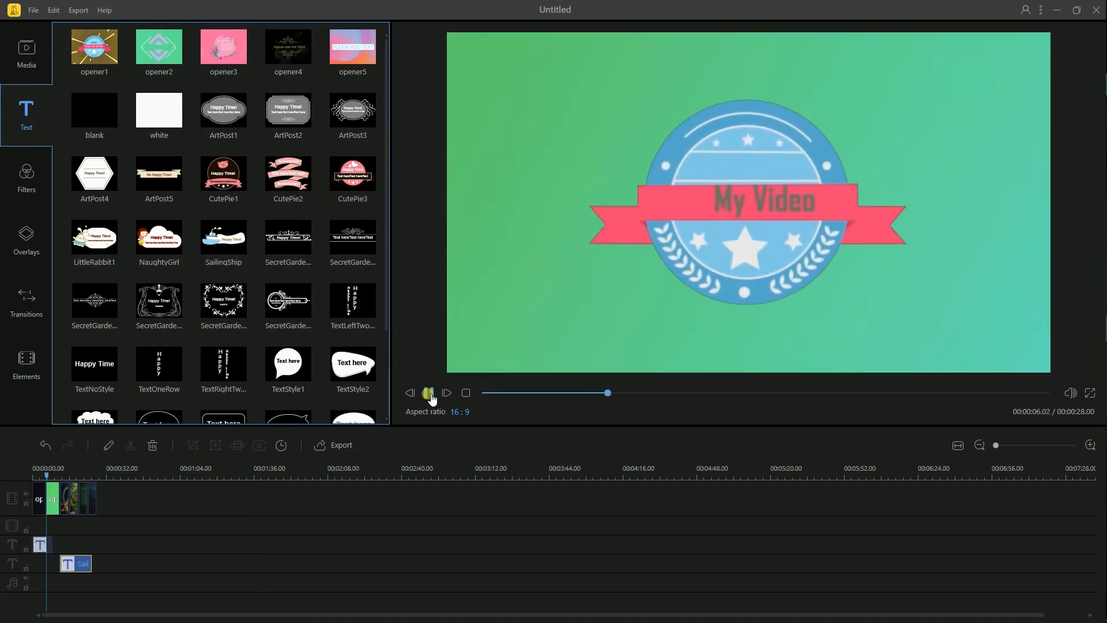
click(427, 393)
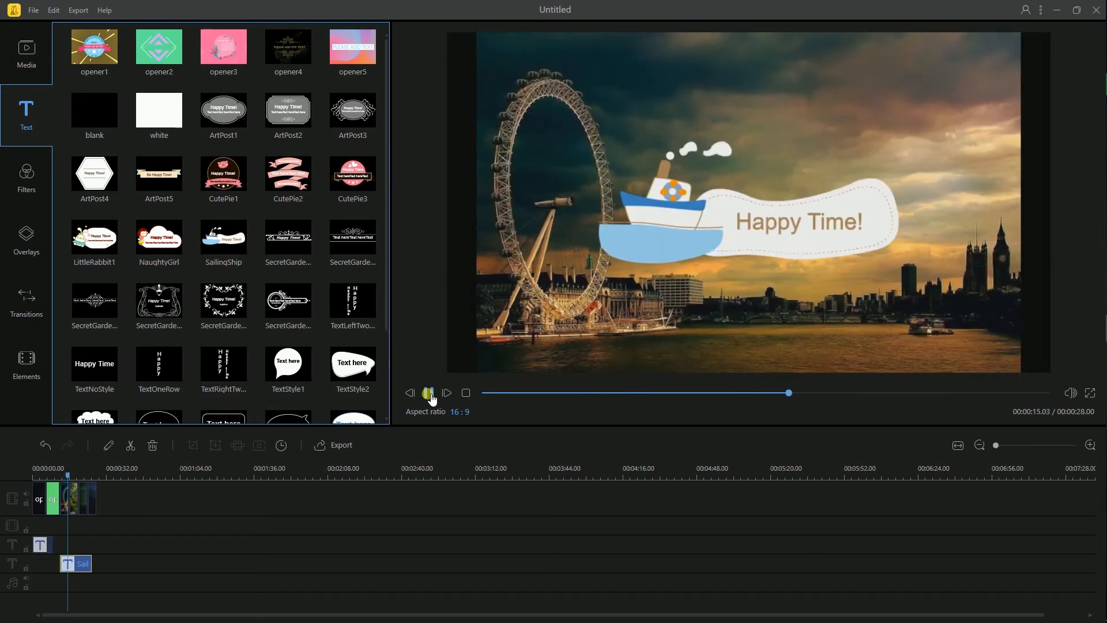
click(429, 394)
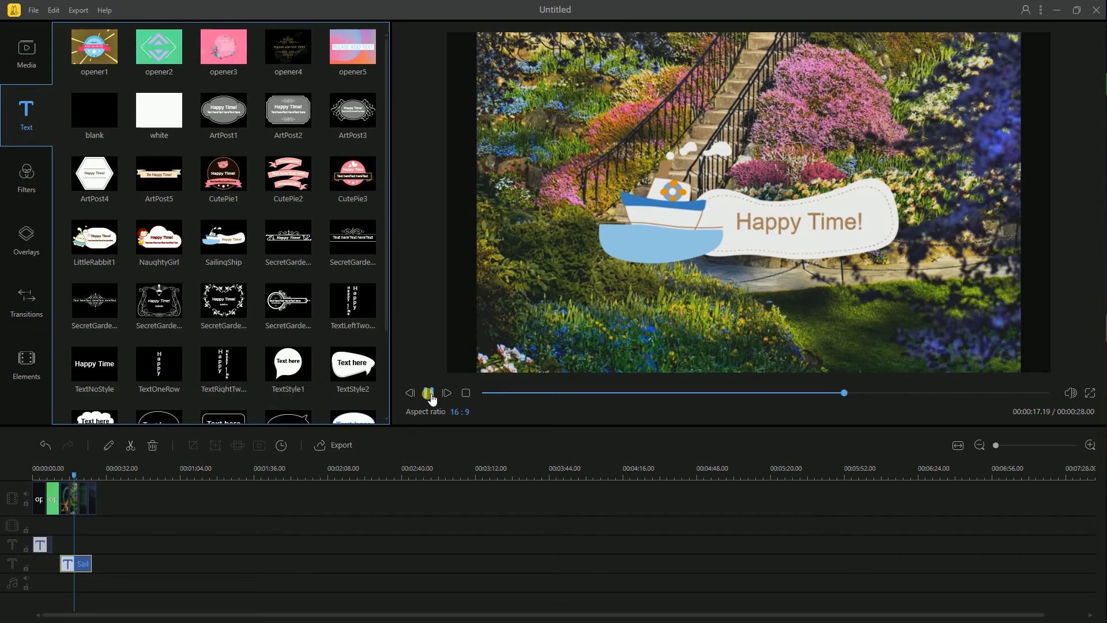
click(429, 393)
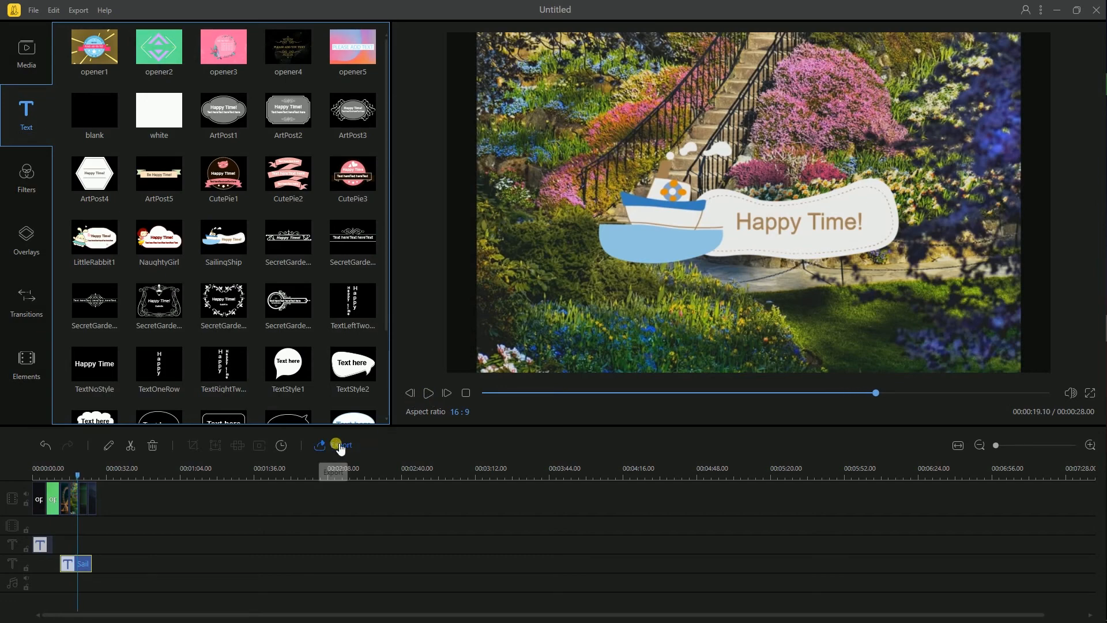
Export the project as MP4 'MyVideo_3' and play the finished file in Movies & TV.
click(340, 445)
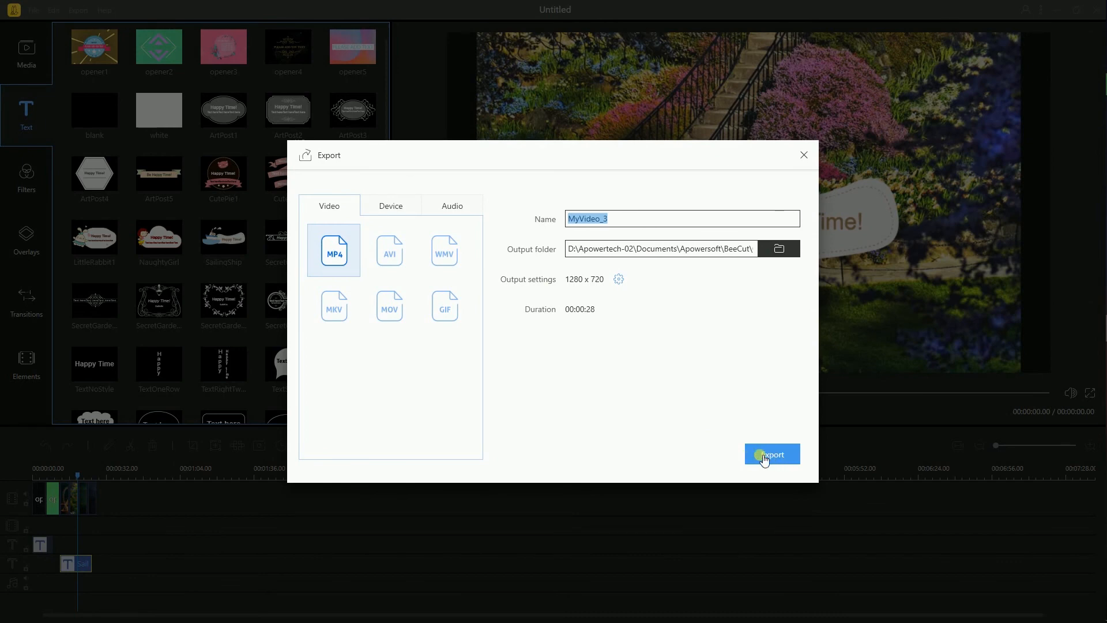
click(772, 455)
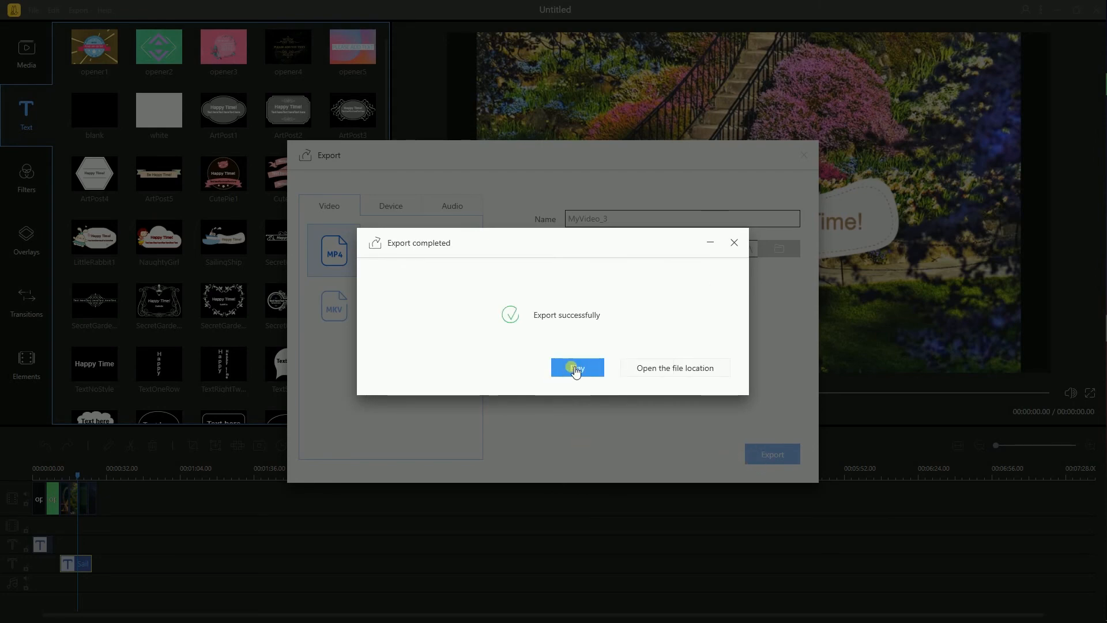
click(577, 367)
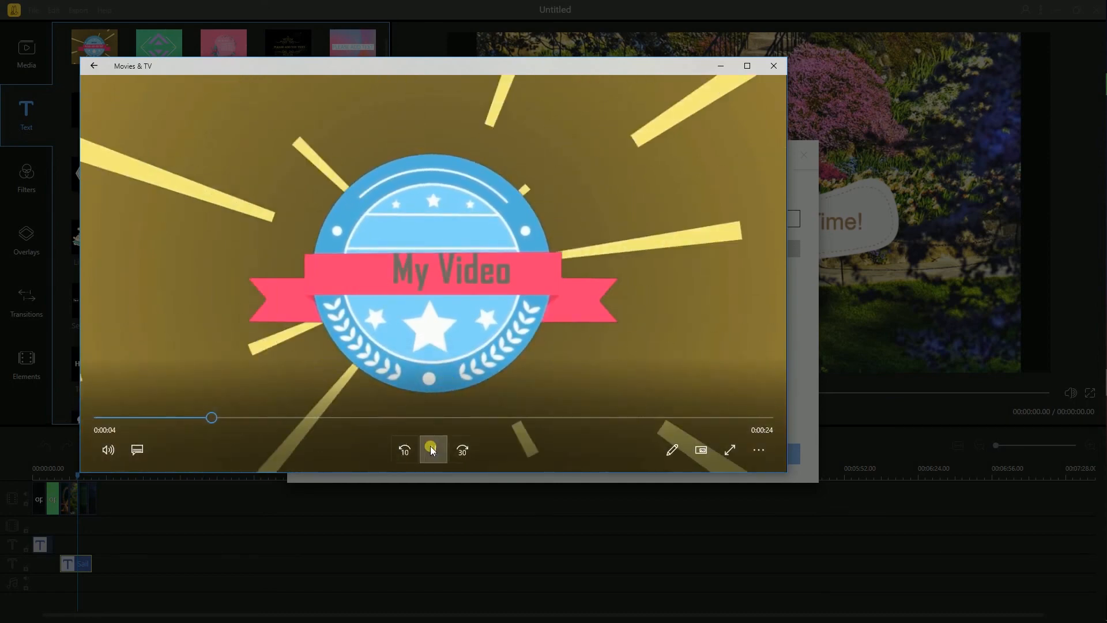
click(433, 450)
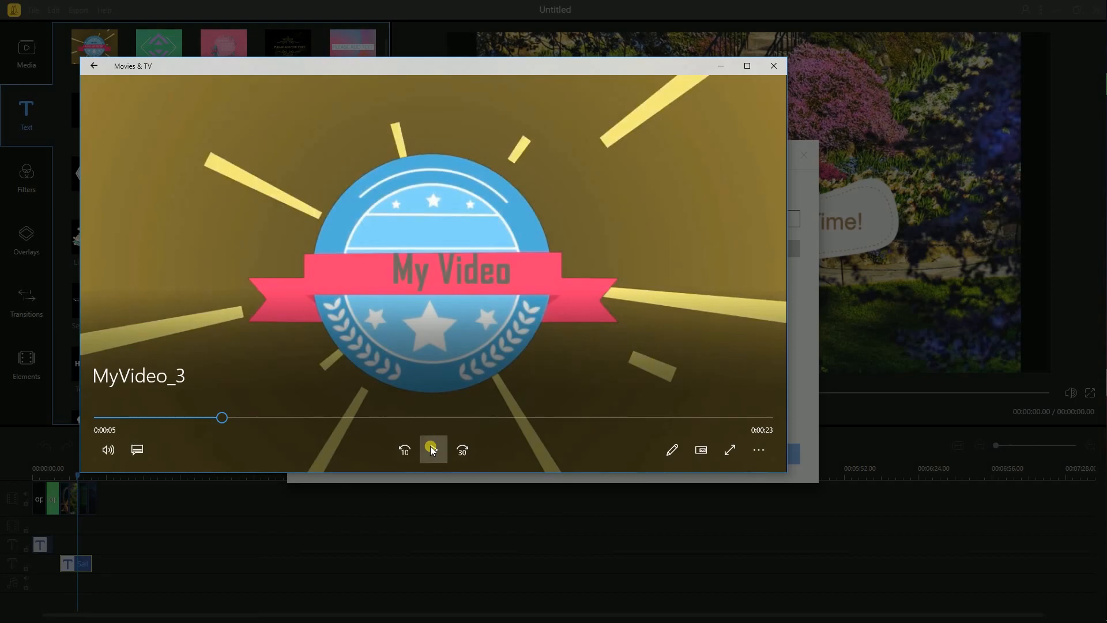